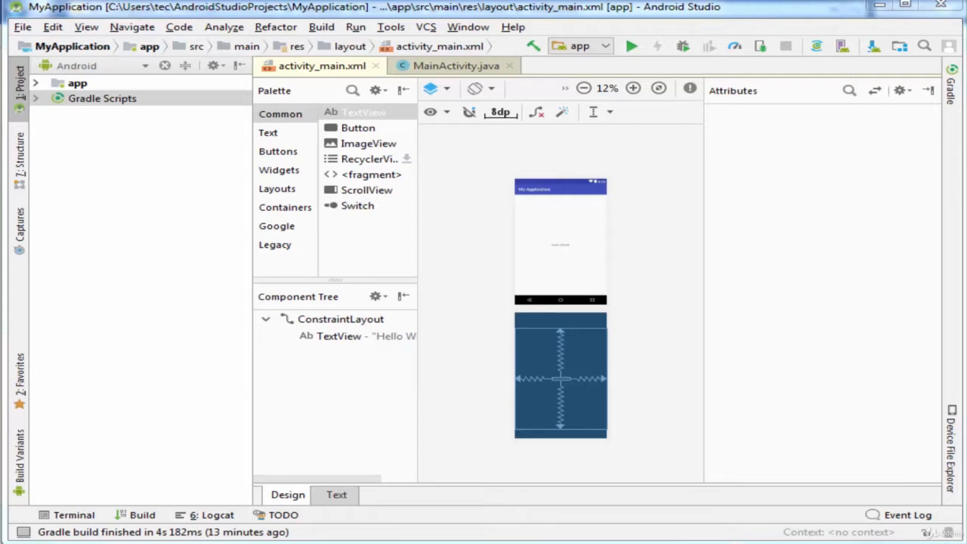
mouse_move(462, 369)
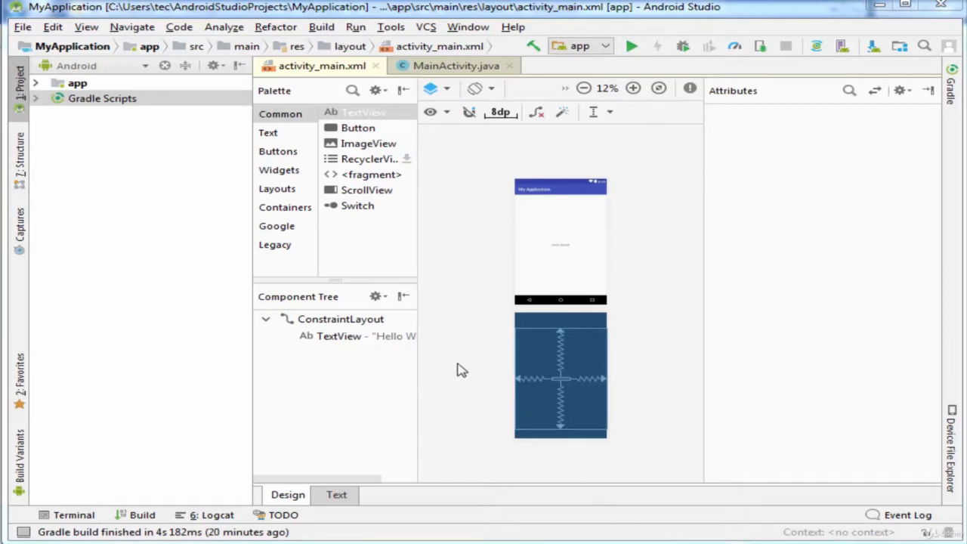
mouse_move(374, 190)
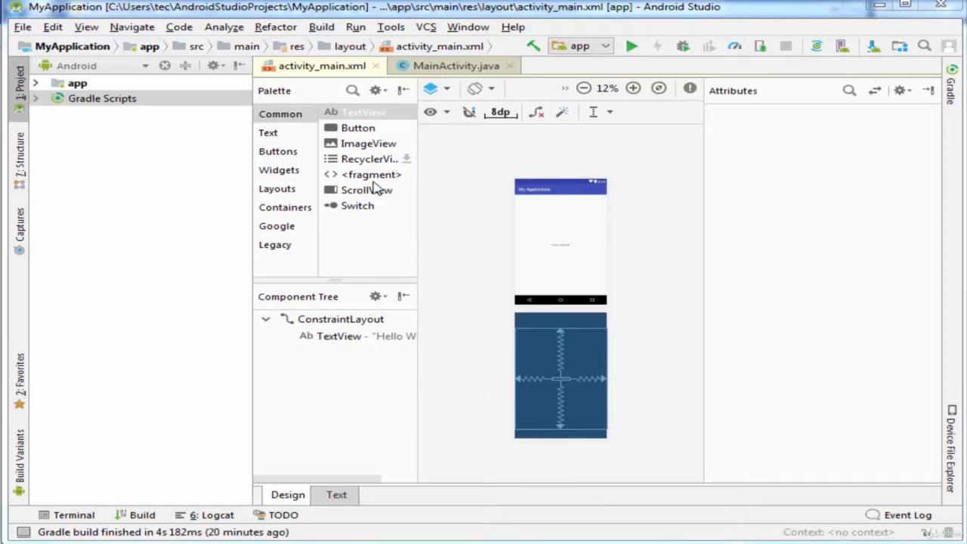
- Expand the Tools menu listing the development tools and device manager
left_click(390, 27)
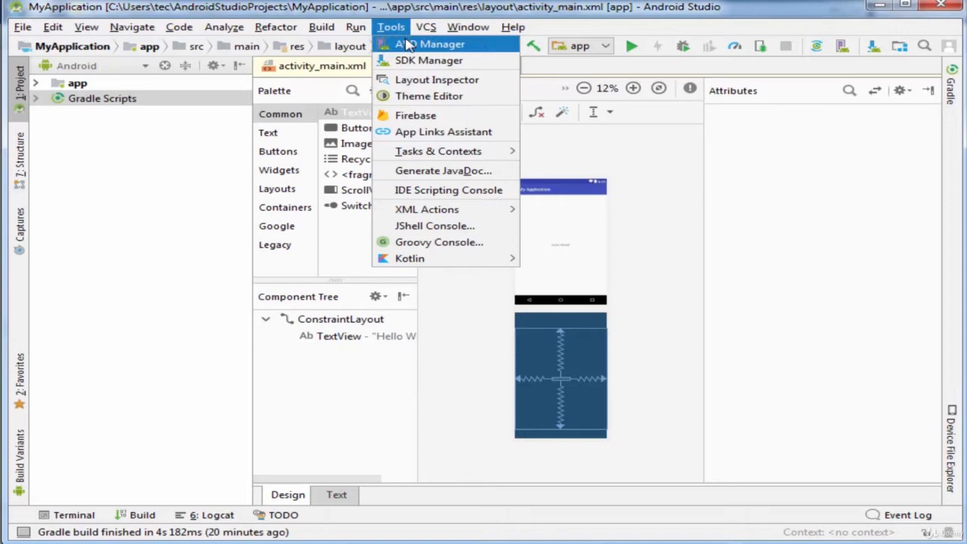
mouse_move(429, 53)
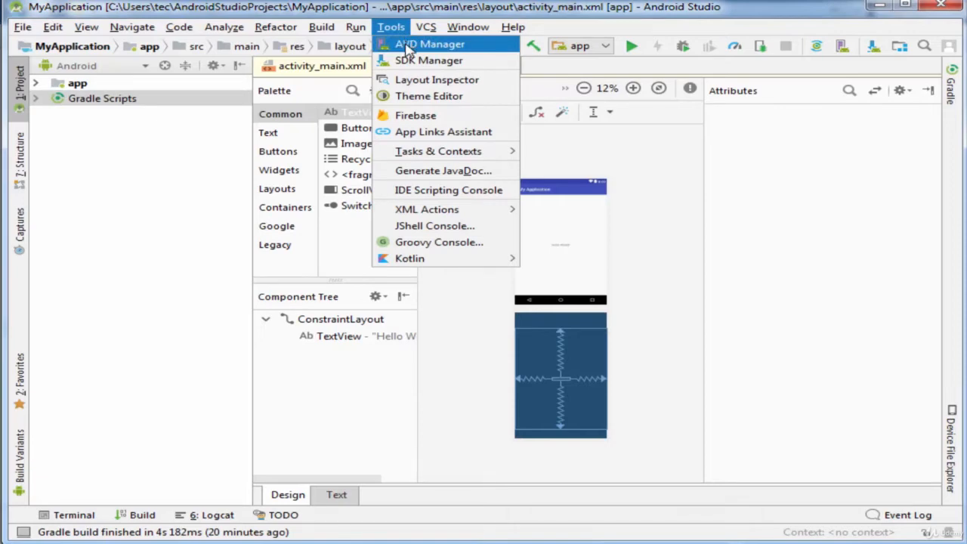
- Launch the AVD Manager, which lists no virtual devices yet
left_click(423, 44)
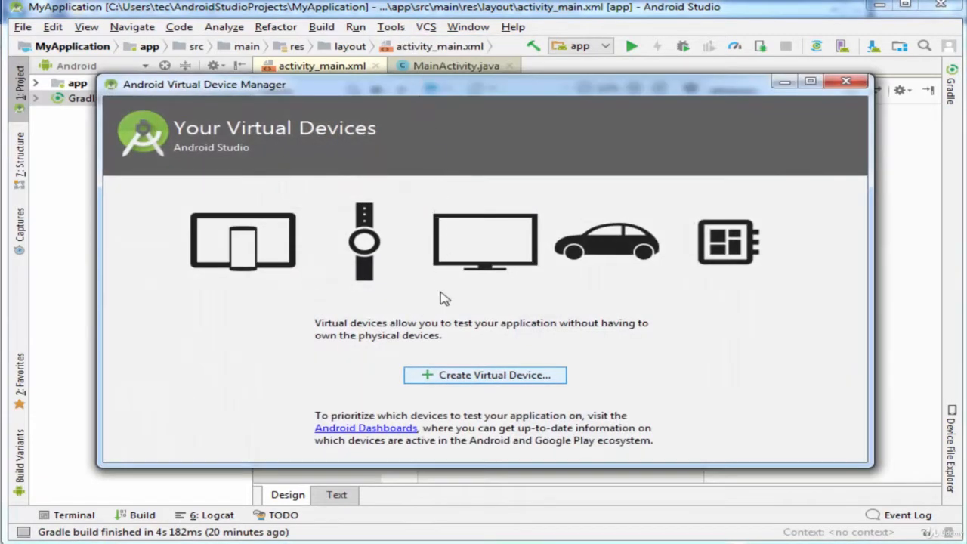
mouse_move(477, 382)
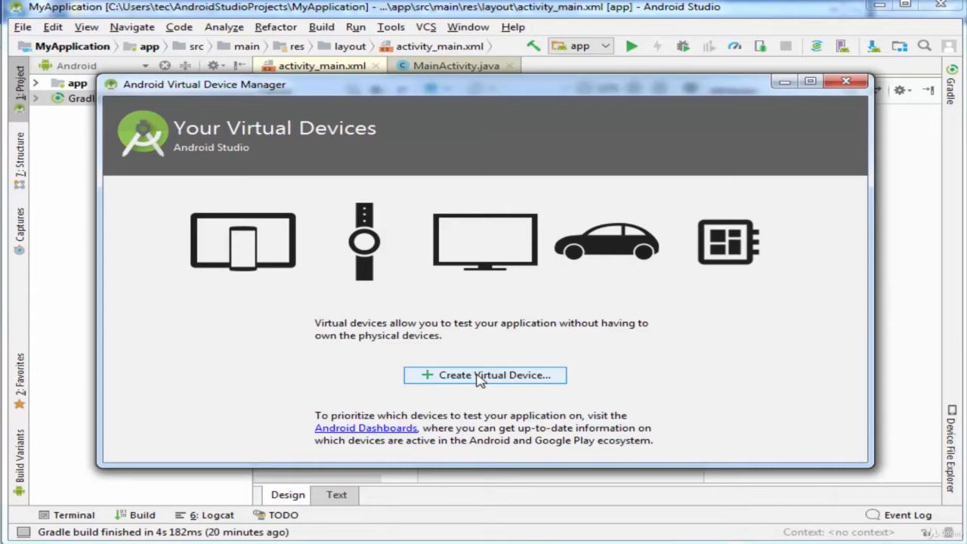
- Start a new virtual device, browse TV then Phone categories, and pick Nexus 5X hardware
left_click(485, 374)
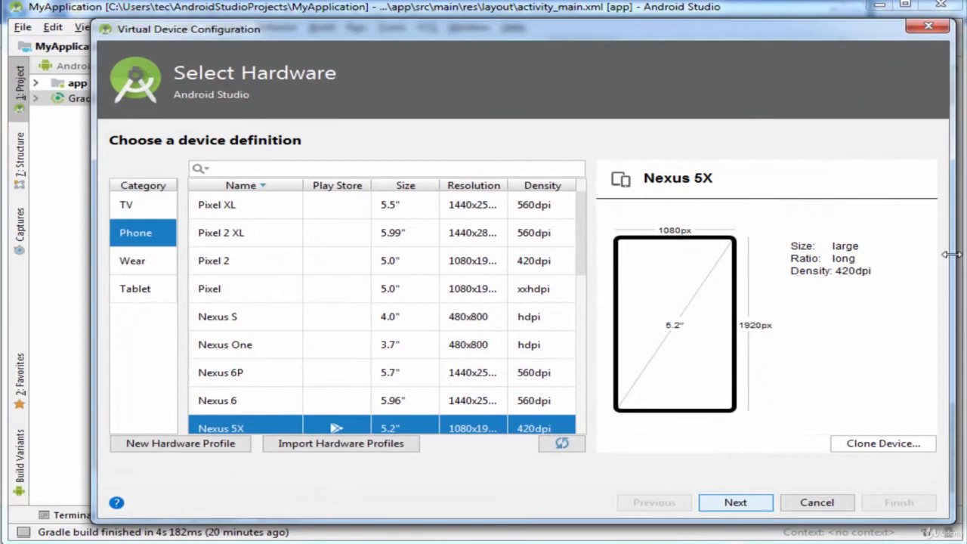
mouse_move(136, 210)
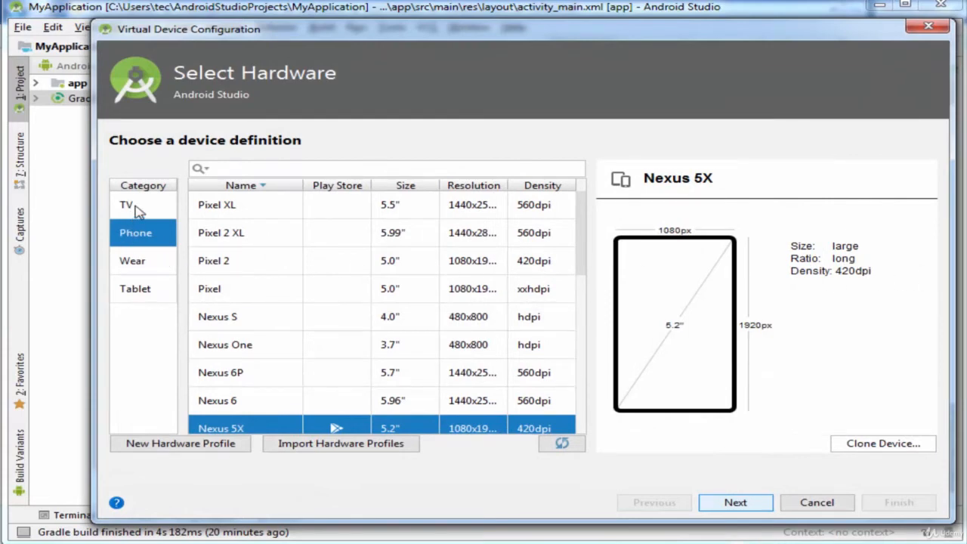
left_click(127, 204)
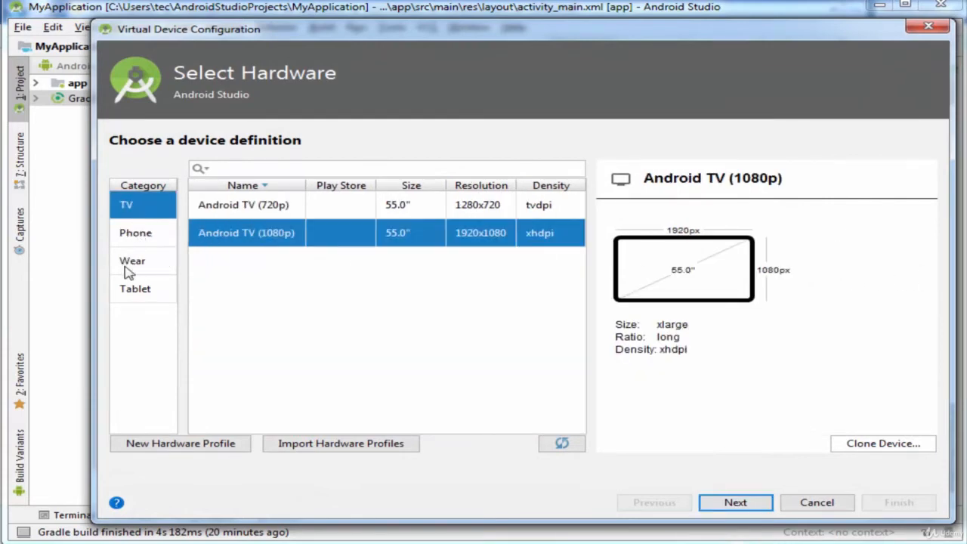
mouse_move(136, 233)
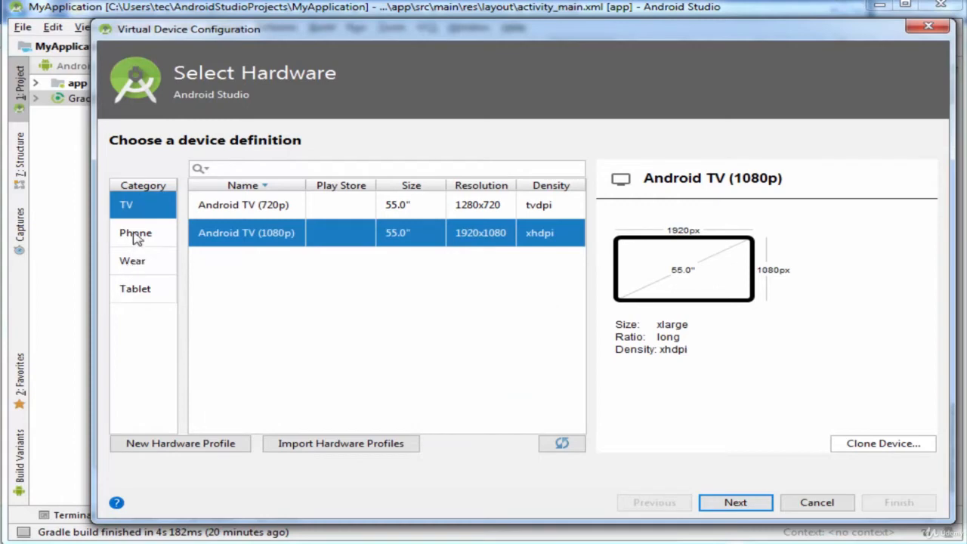
left_click(136, 233)
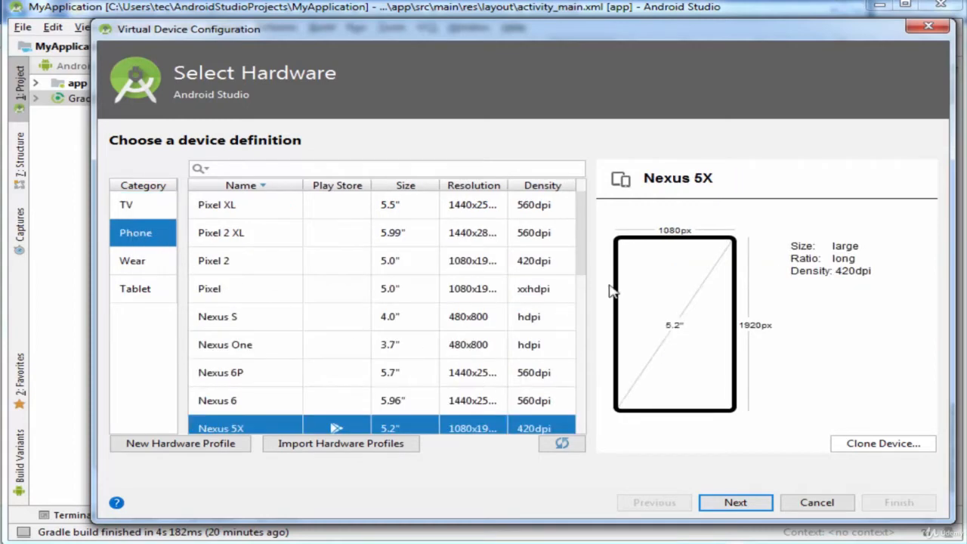
scroll("down", 3)
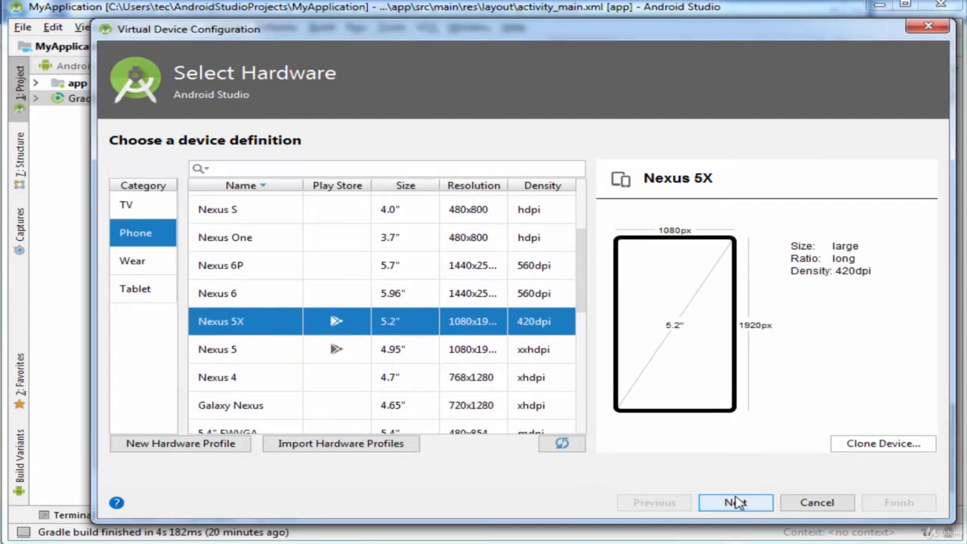
left_click(736, 502)
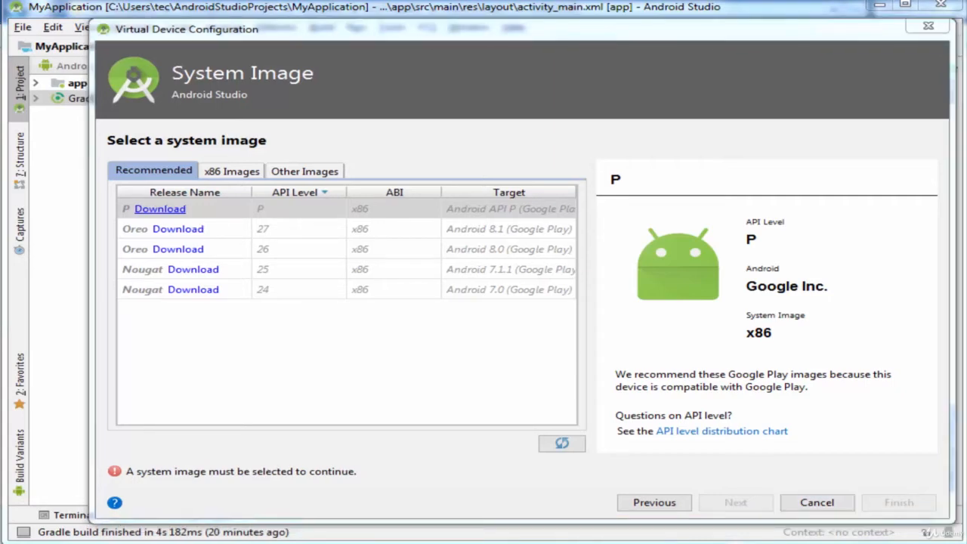
mouse_move(145, 161)
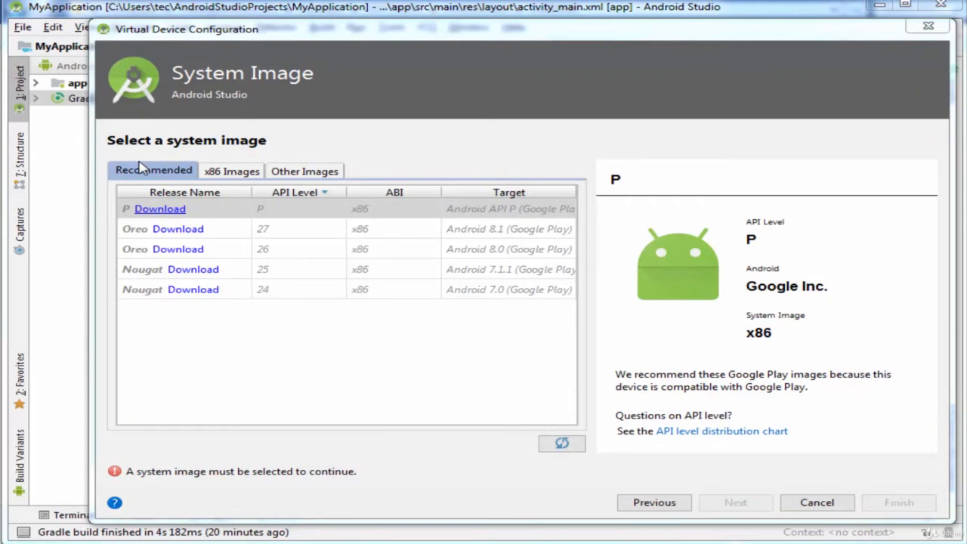
mouse_move(129, 228)
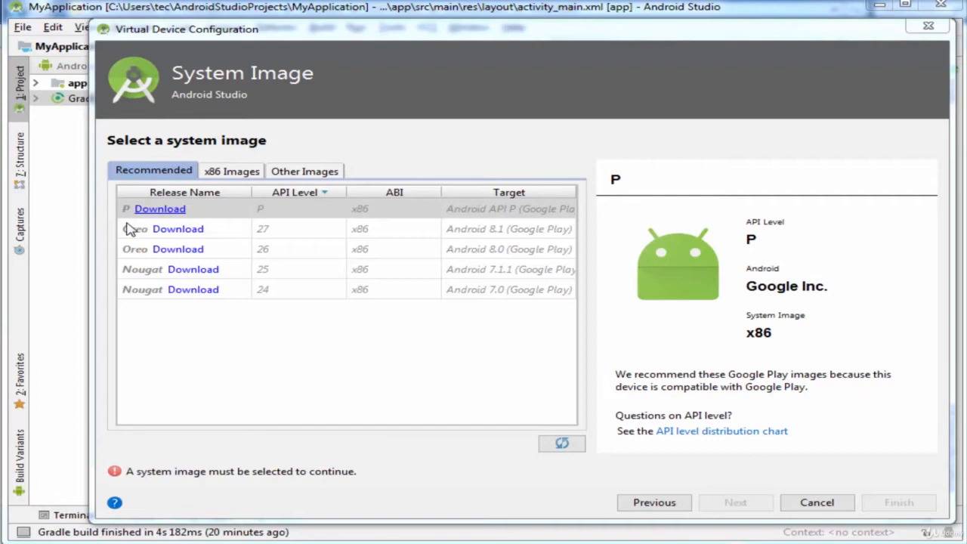
mouse_move(133, 297)
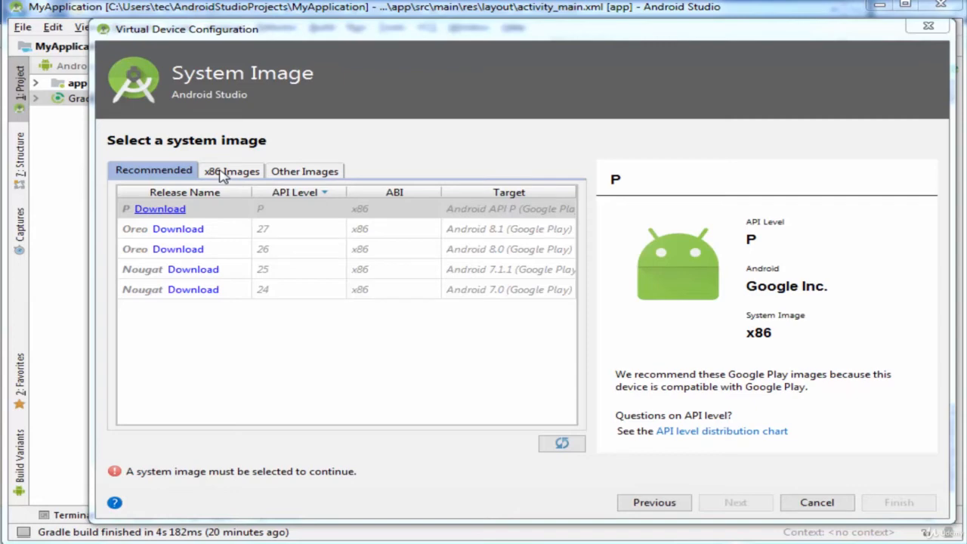
- Switch the system image list to the x86 Images offering Android P, Oreo and Nougat
left_click(231, 171)
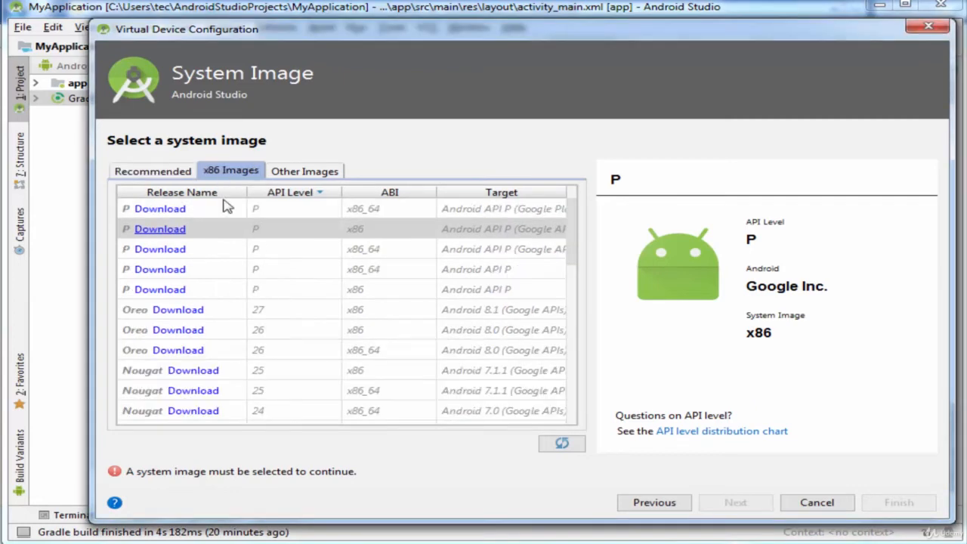
- Pick the Lollipop API 22 x86_64 image, accept its SDK license and start the download
scroll("down", 3)
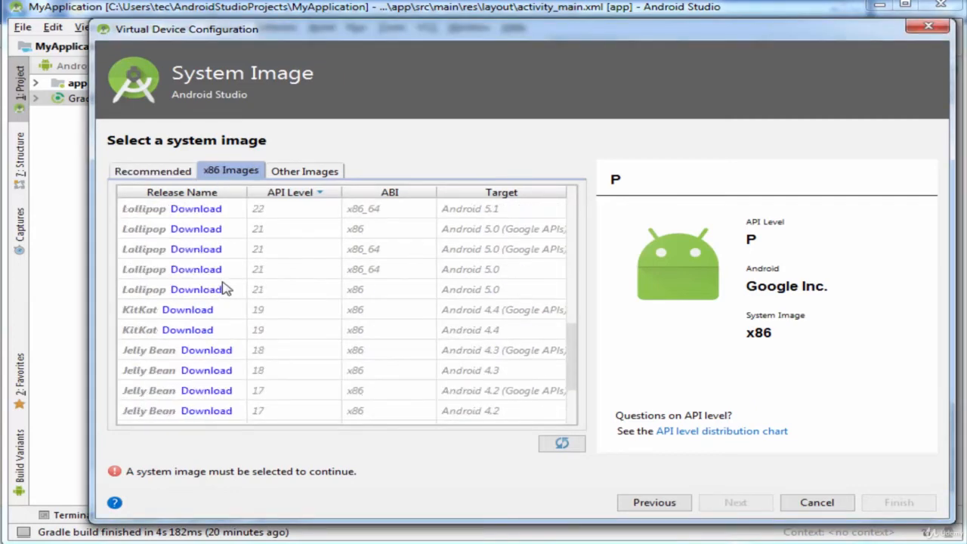
mouse_move(204, 269)
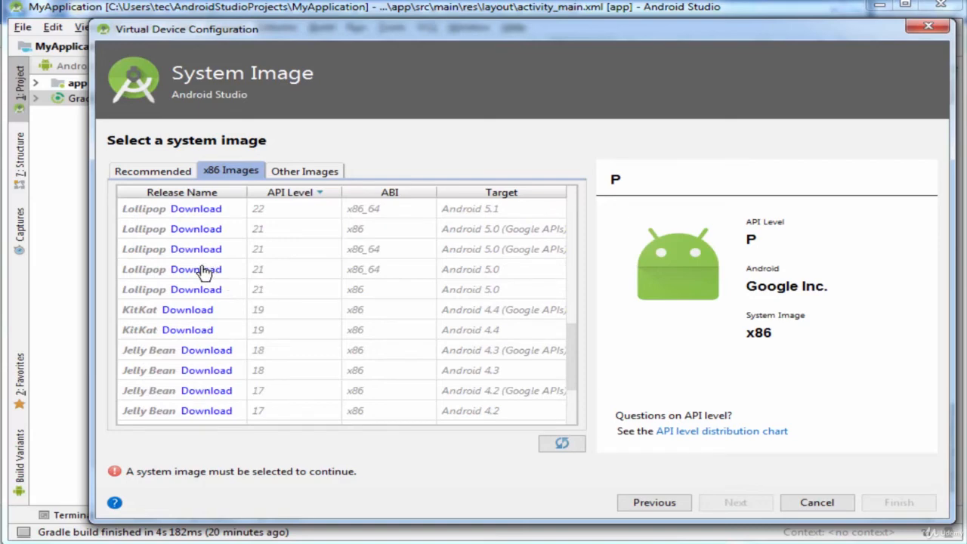
mouse_move(210, 284)
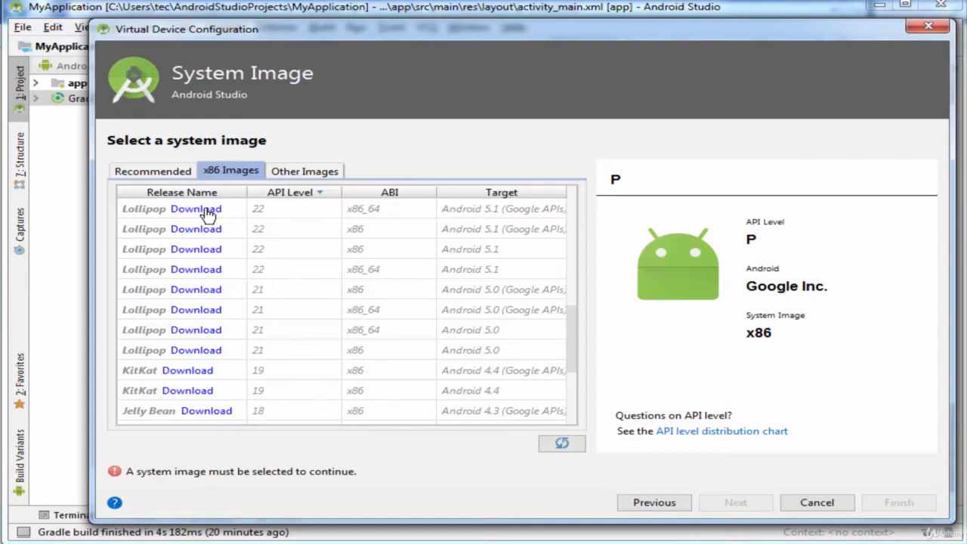
left_click(197, 208)
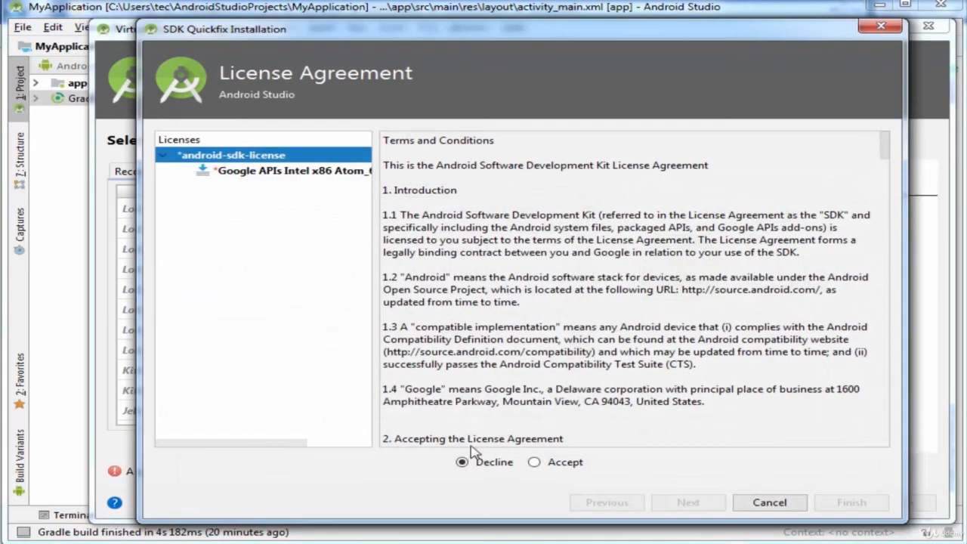
left_click(535, 462)
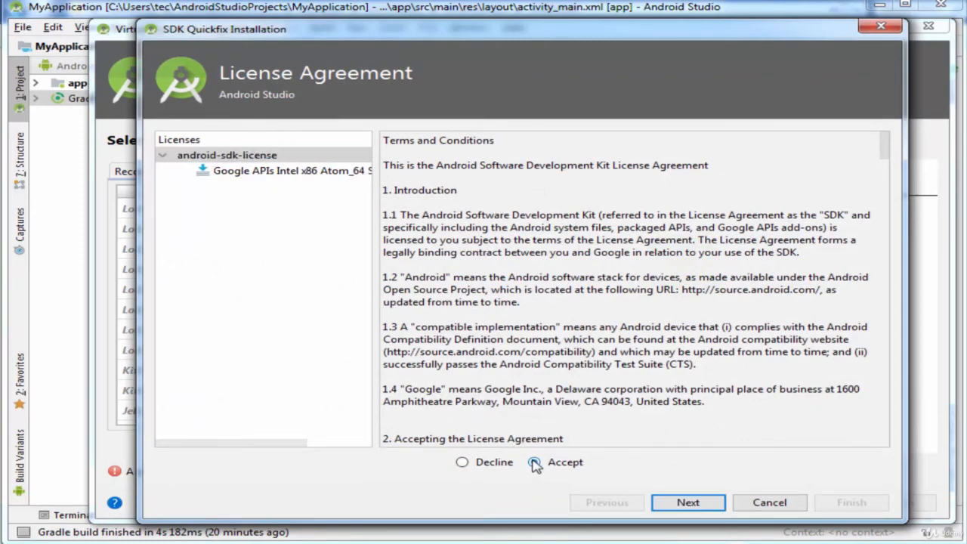
left_click(540, 462)
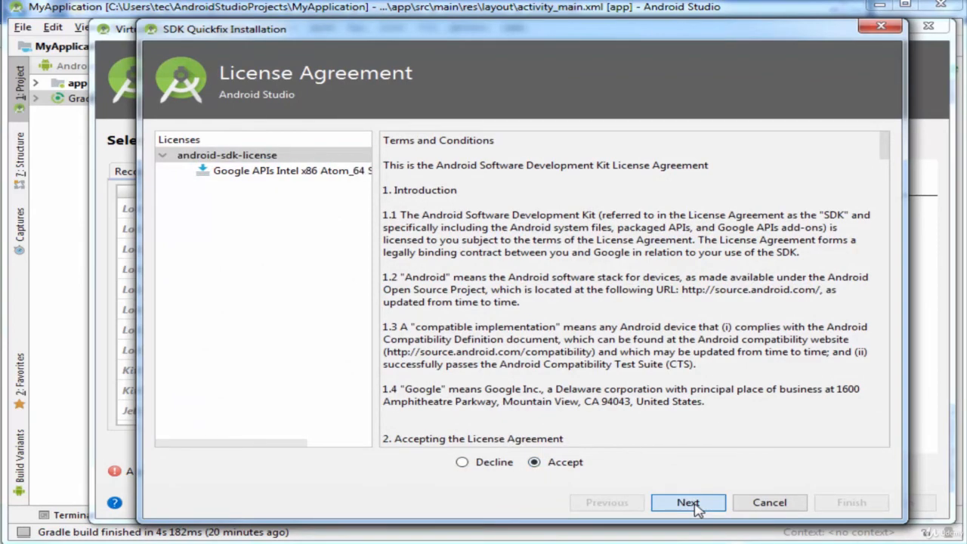
left_click(689, 502)
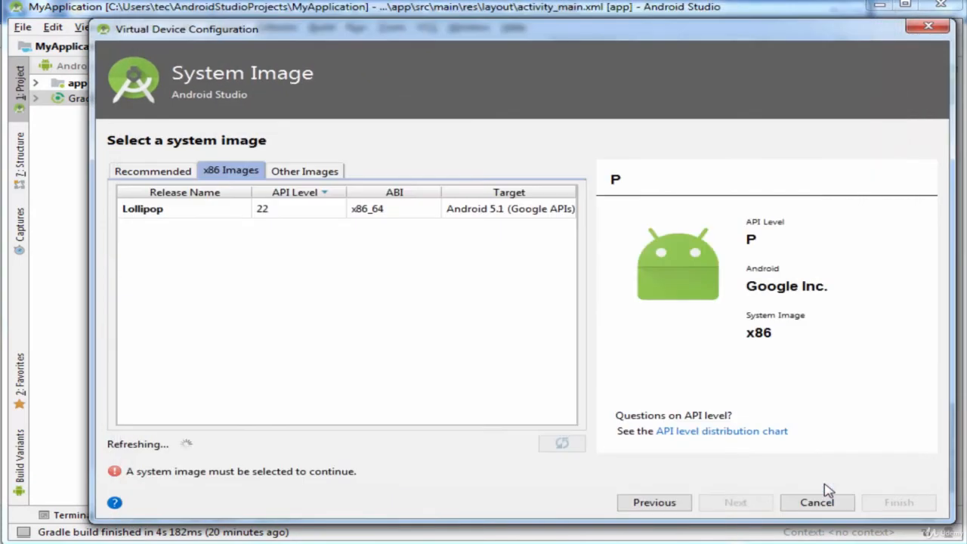
mouse_move(695, 435)
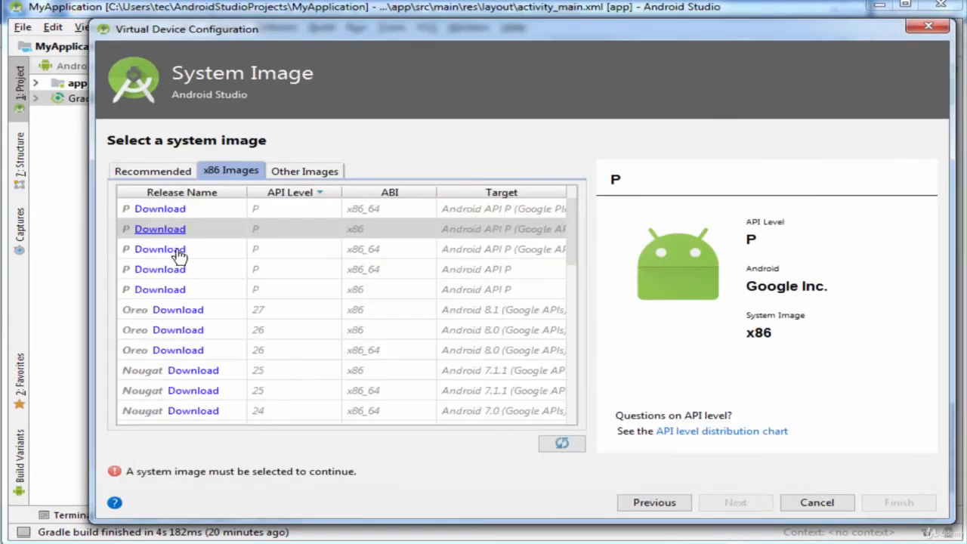
- Select the Lollipop API 22 x86_64 Google APIs image and proceed to configuration verification
scroll("down", 3)
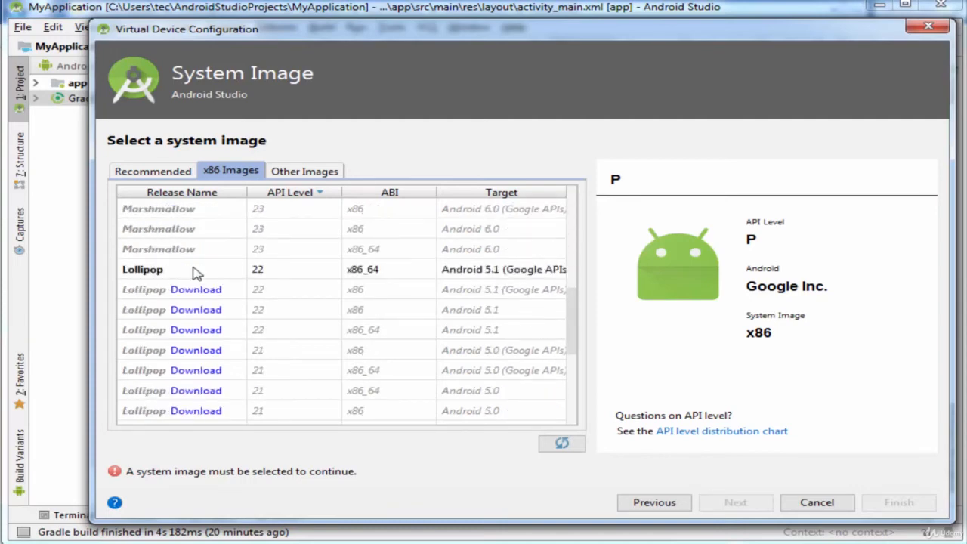
left_click(142, 269)
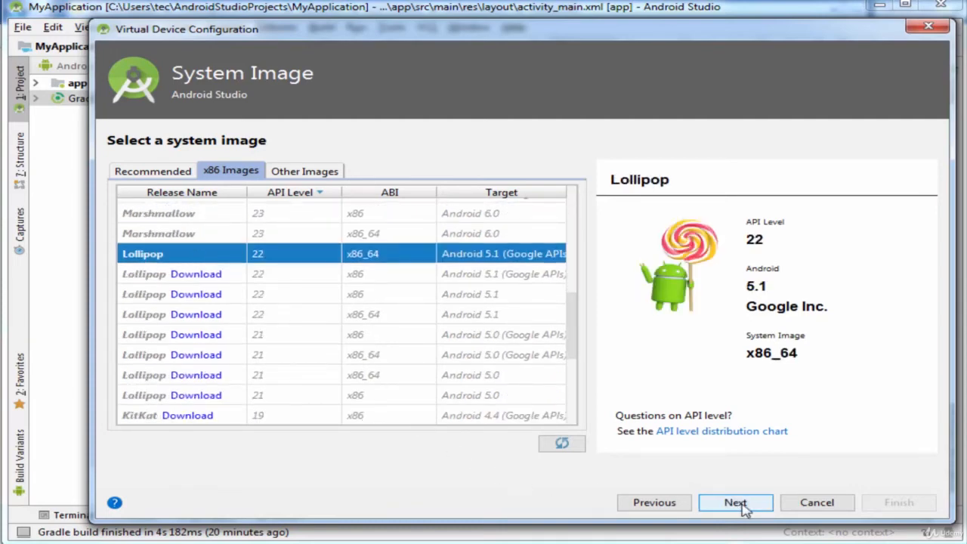
left_click(735, 502)
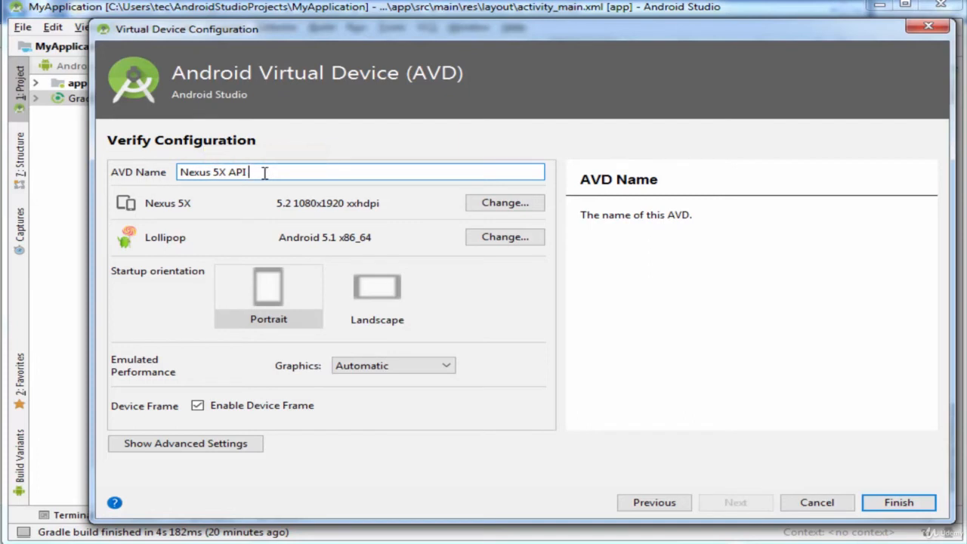
- Name the AVD Nexus5X and finish, adding the Android 5.1 x86_64 device
key("BackSpace")
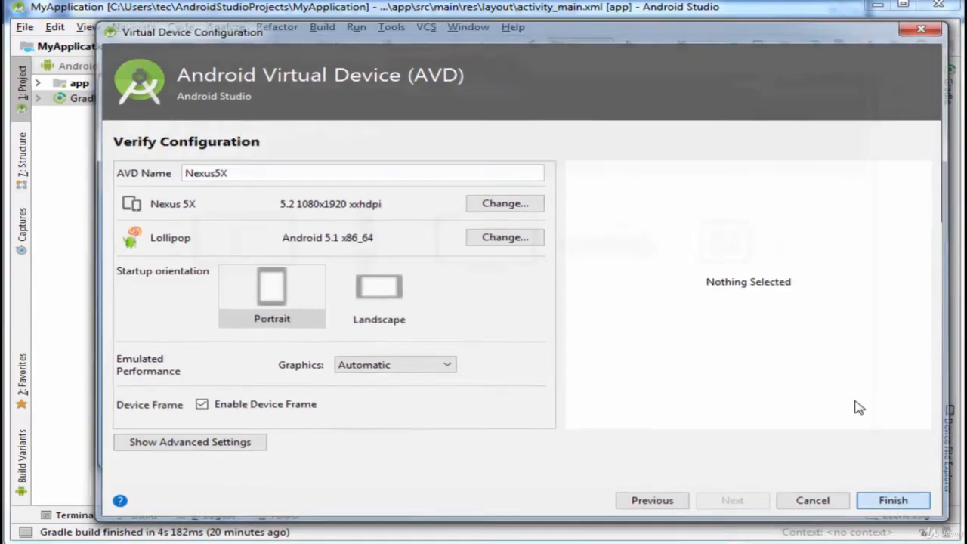
left_click(893, 500)
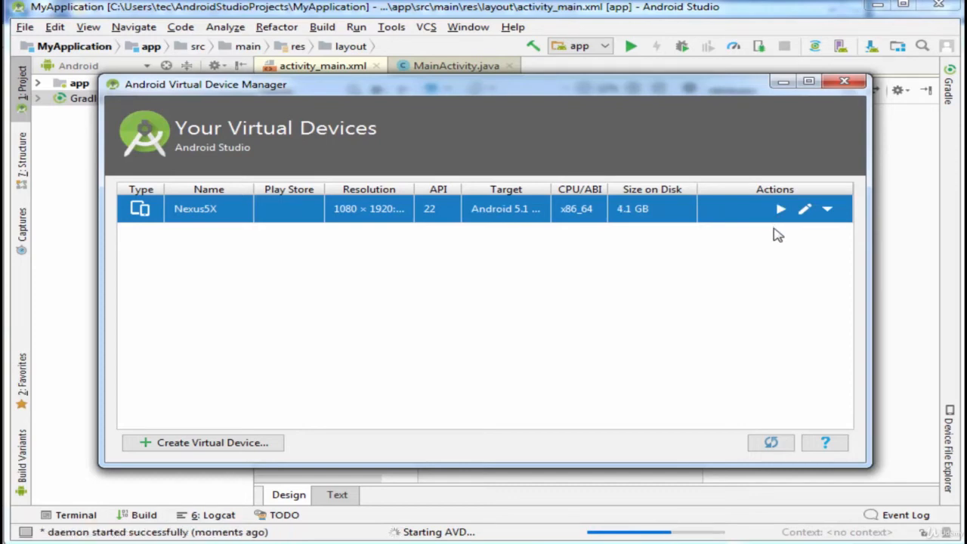
- Launch the Nexus5X emulator so it boots to the Android home screen
left_click(840, 82)
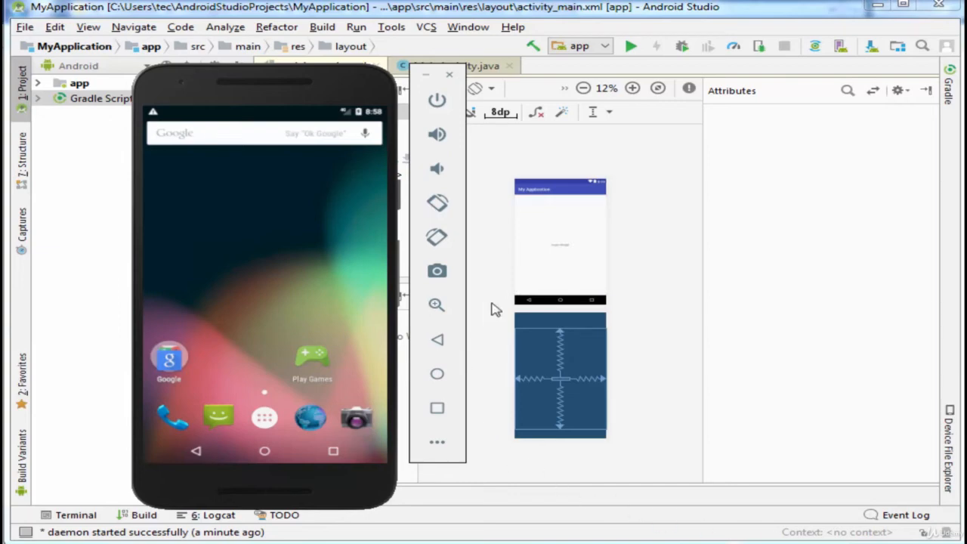
- Run the app, bringing up the deployment target picker listing the Nexus5X emulator
left_click(631, 45)
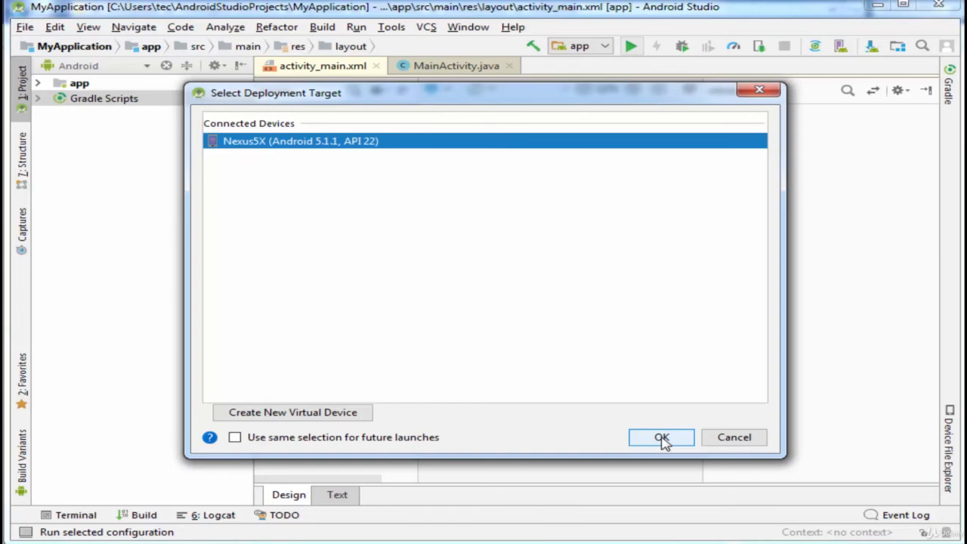
- Deploy to Nexus5X, installing SDK Platform 22, so MyApplication shows Hello World
left_click(662, 438)
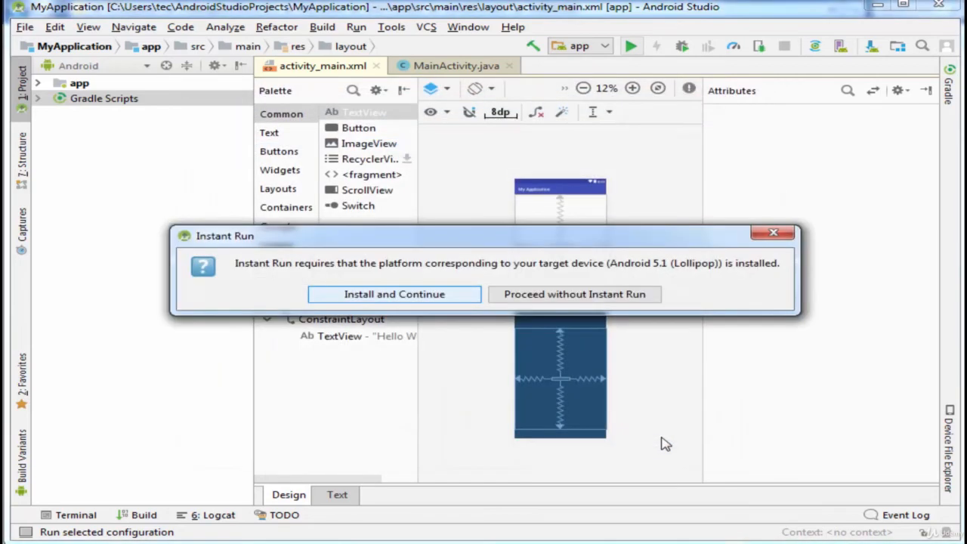
mouse_move(659, 441)
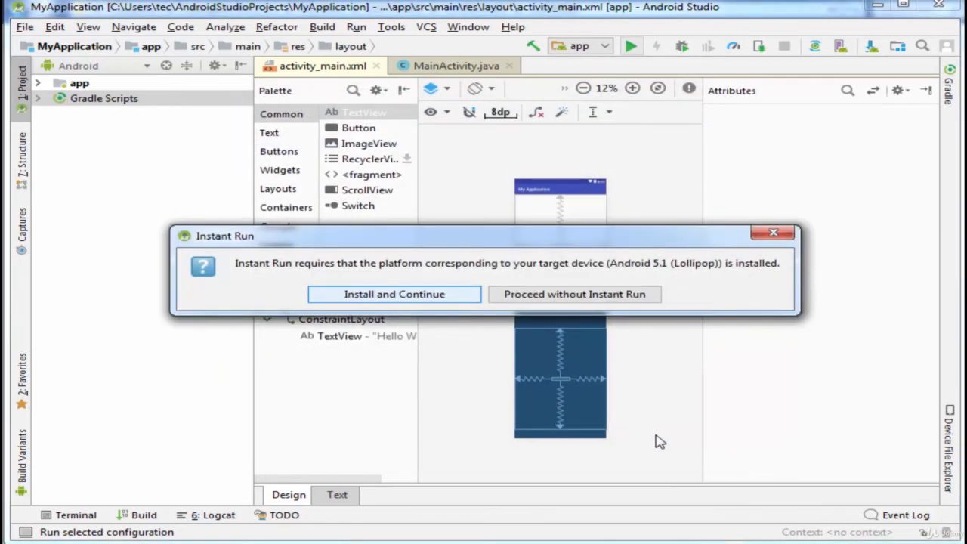
mouse_move(435, 329)
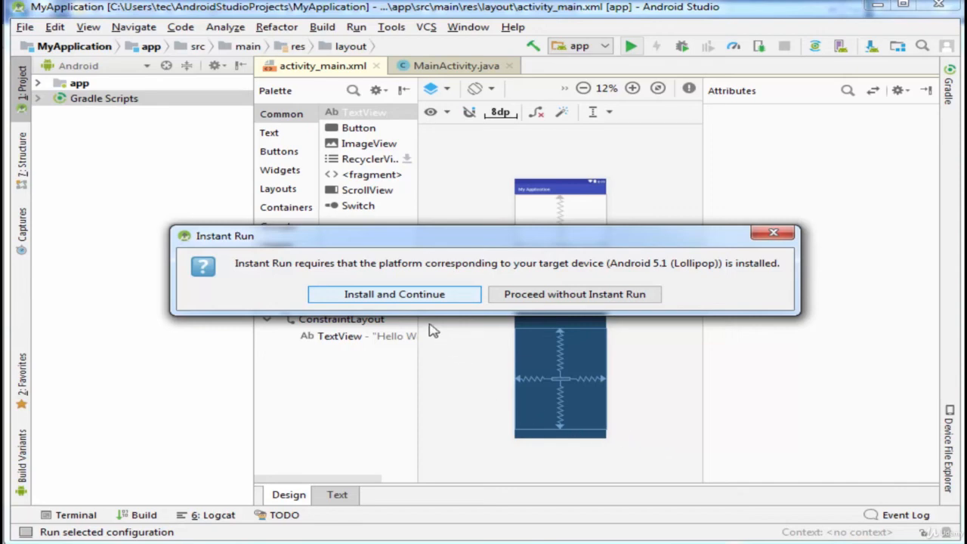
mouse_move(411, 299)
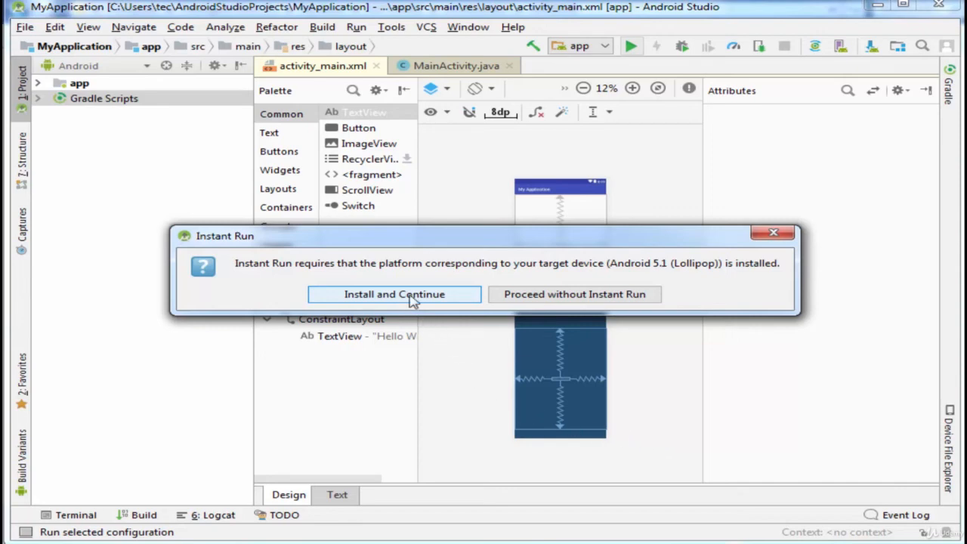
left_click(393, 294)
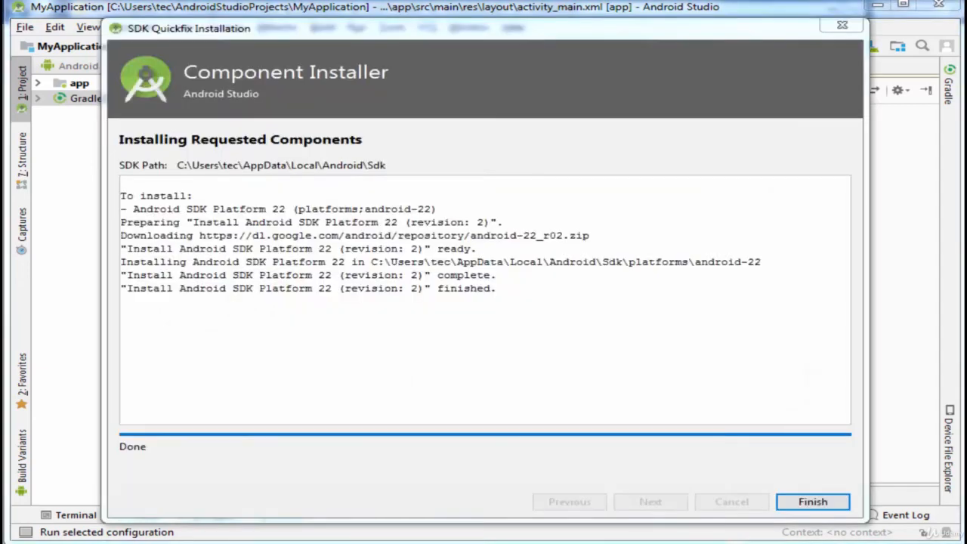
left_click(822, 502)
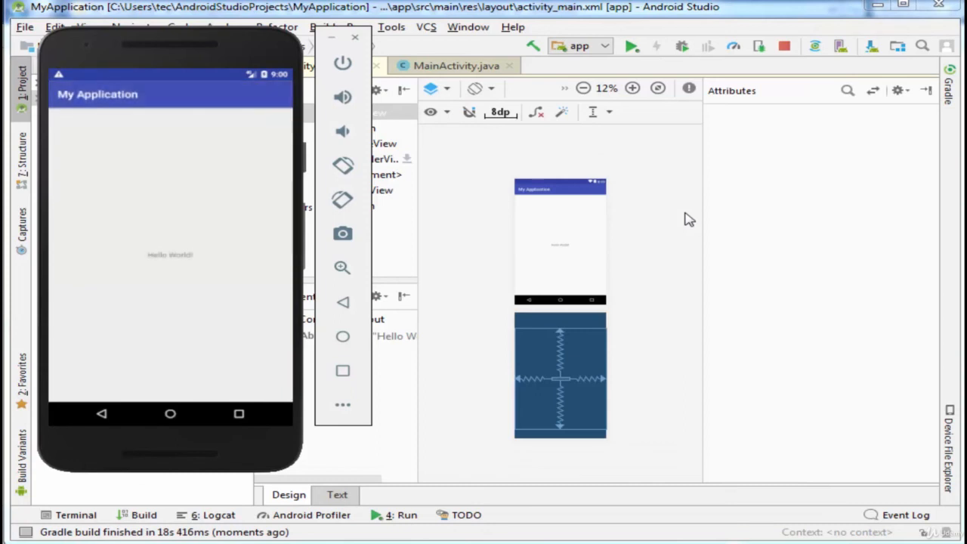
mouse_move(288, 265)
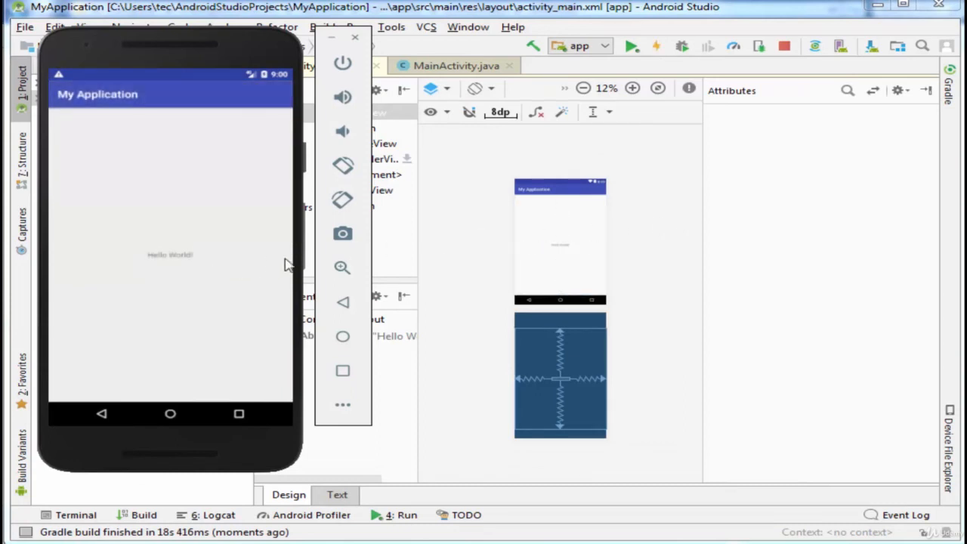
mouse_move(468, 254)
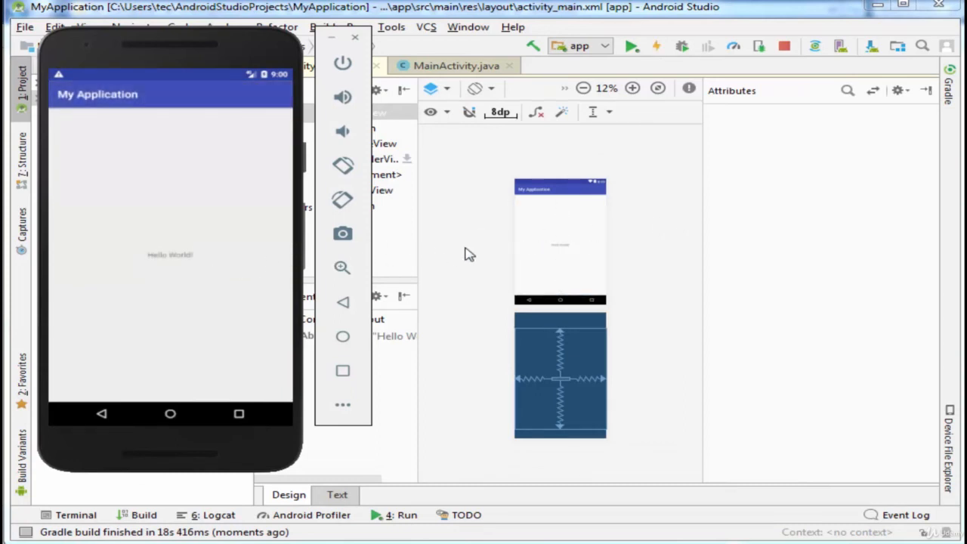